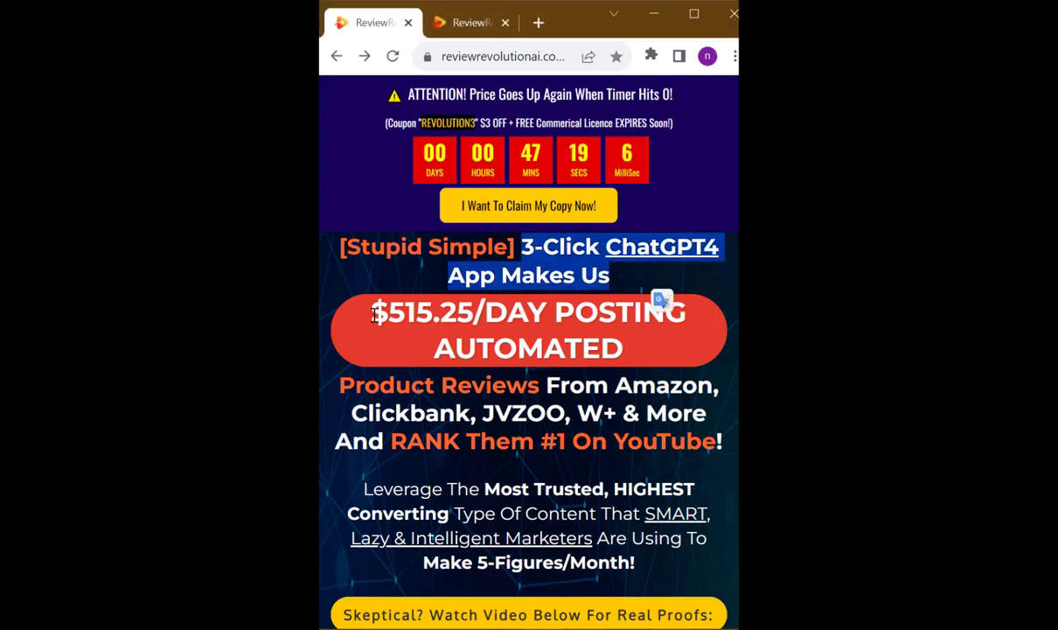
- Highlight part of the ReviewRevolution AI headline while reading it aloud
{"action": "left_click_drag", "start_coordinate": [519, 245], "coordinate": [652, 312]}
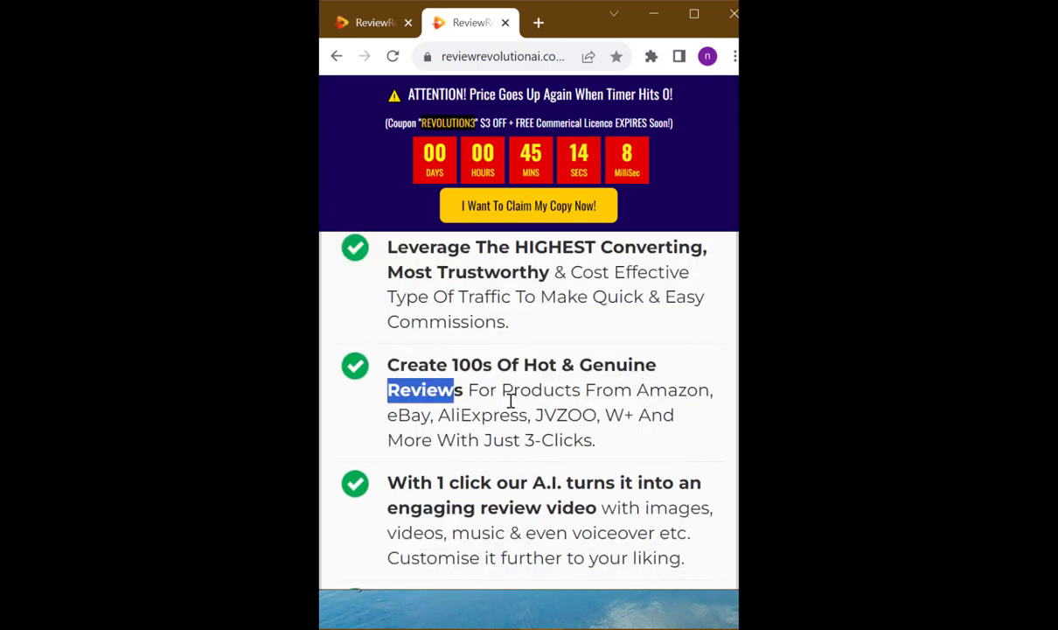
- Highlight the genuine product reviews line, then scroll down toward the customisation item
{"action": "left_click_drag", "start_coordinate": [446, 389], "coordinate": [669, 482]}
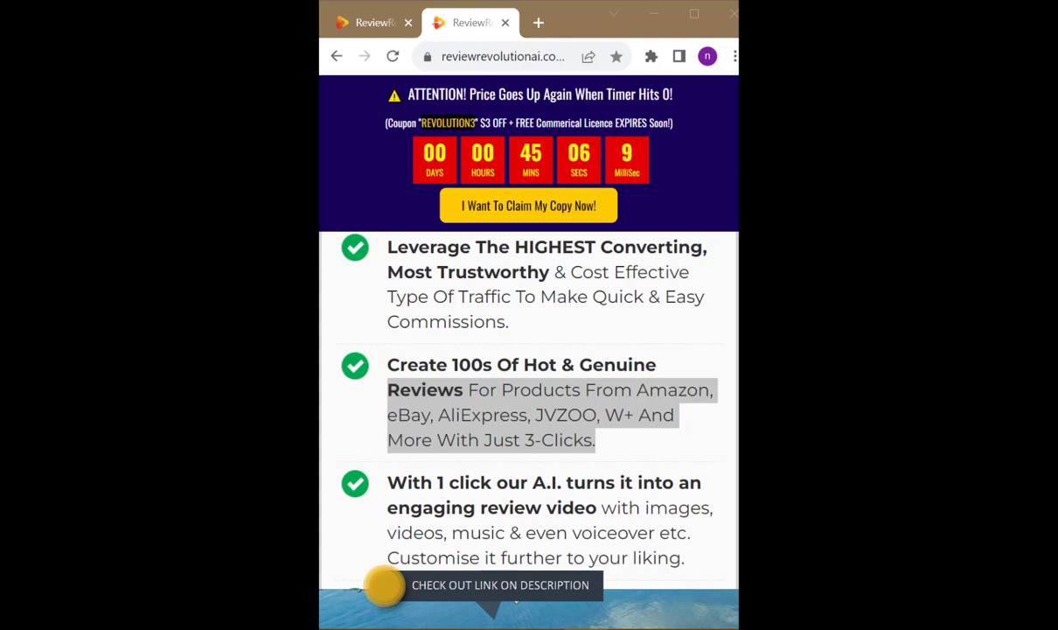
{"action": "scroll", "scroll_direction": "down", "scroll_amount": 3}
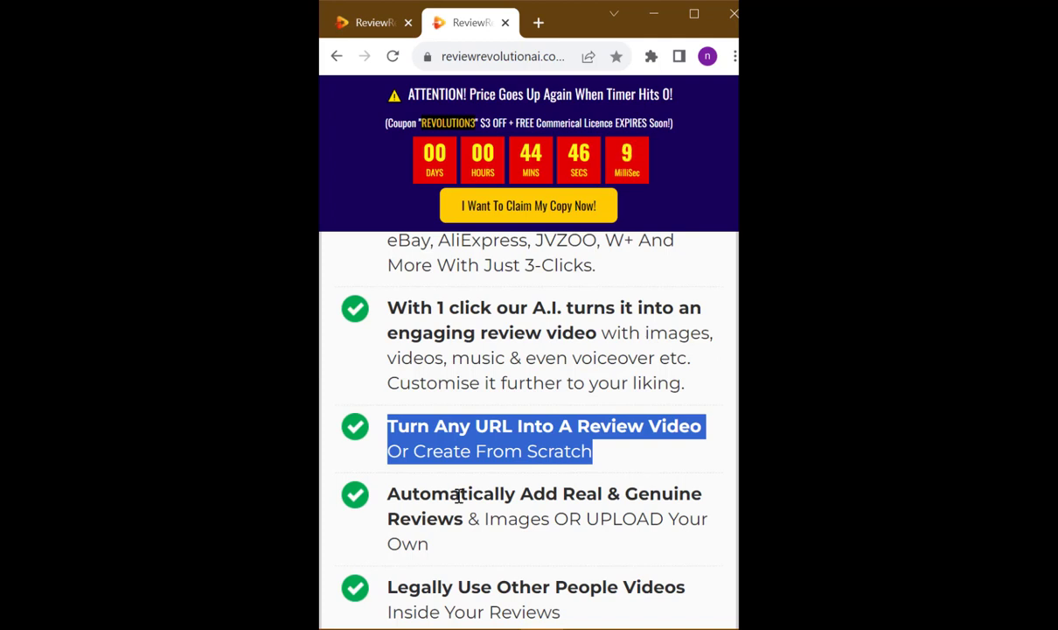
{"action": "scroll", "scroll_direction": "down", "scroll_amount": 3}
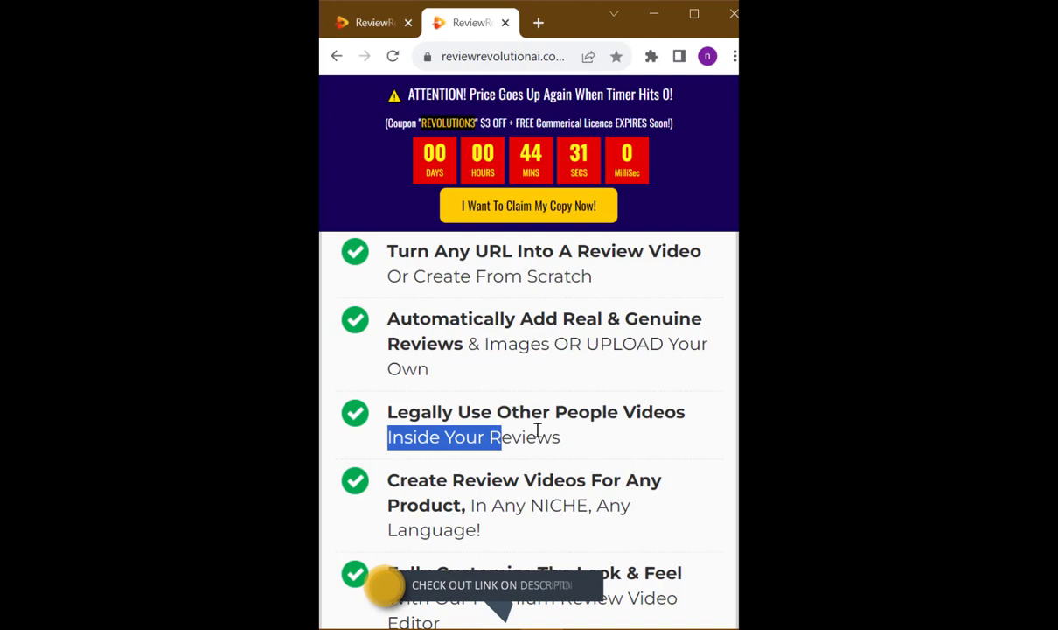
{"action": "scroll", "scroll_direction": "down", "scroll_amount": 3}
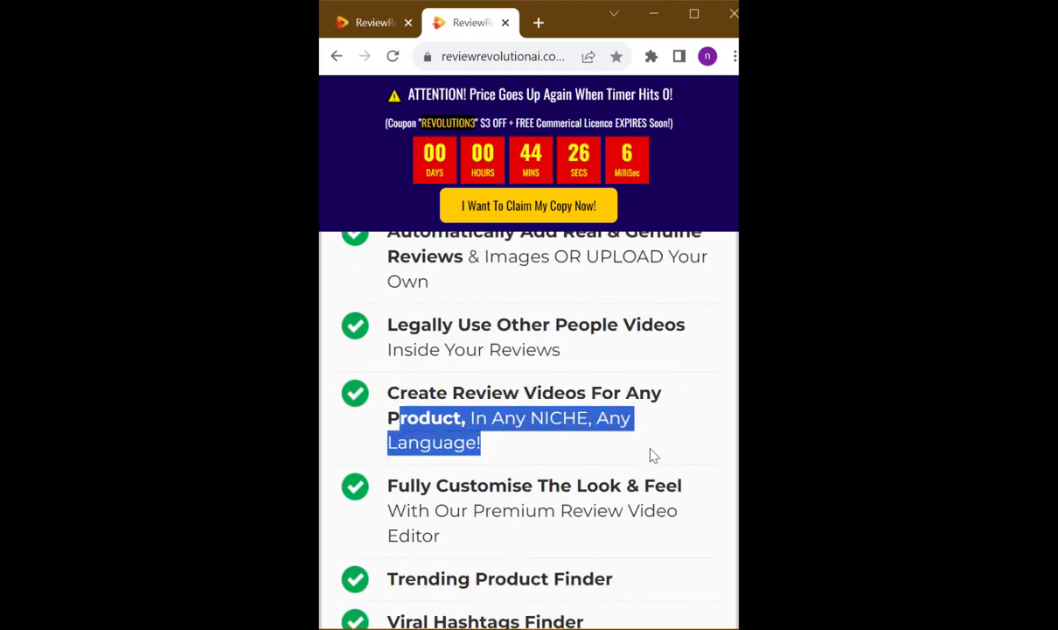
{"action": "scroll", "scroll_direction": "down", "scroll_amount": 3}
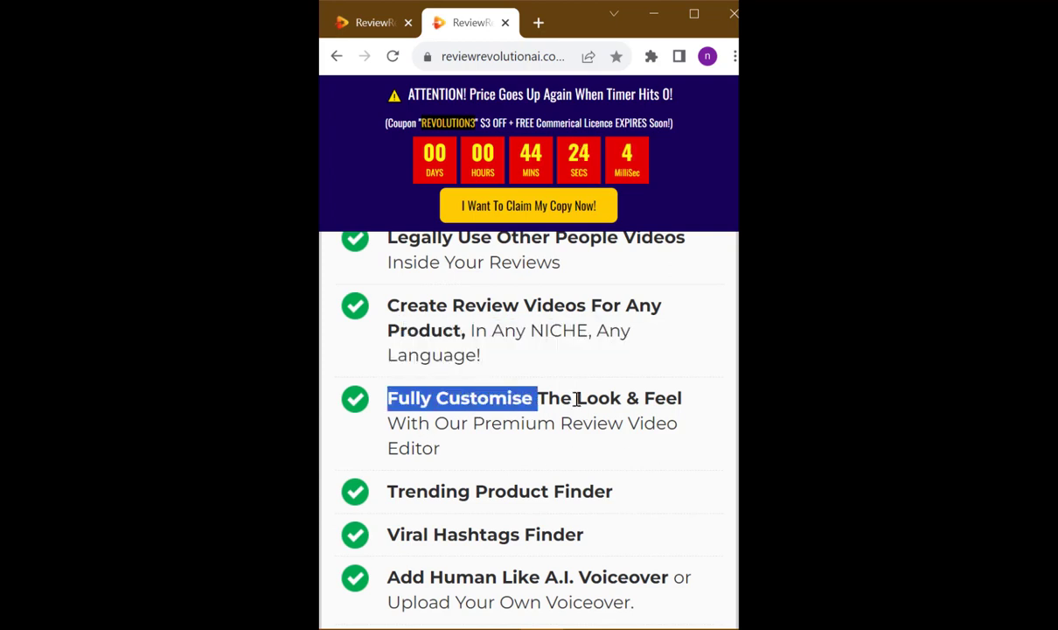